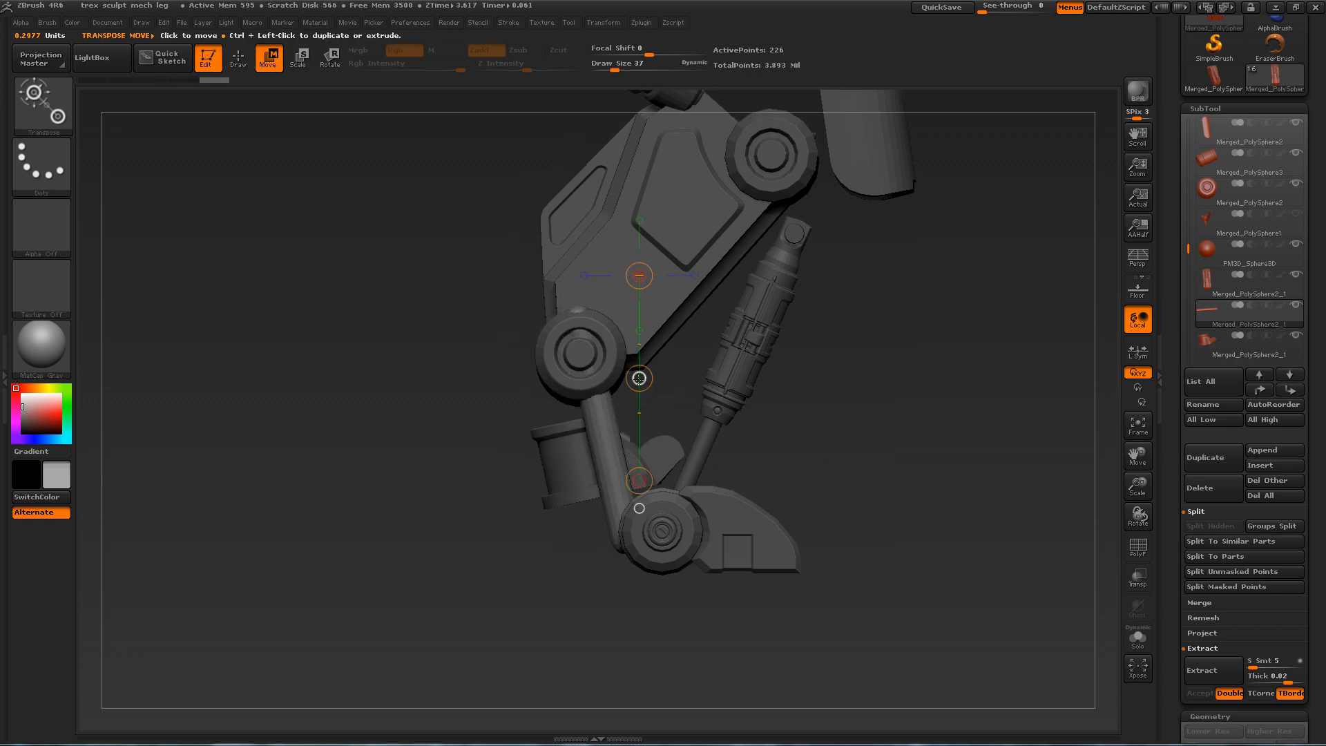
# Step: Widen the lower shin link into a chunky plate by scaling it with the Transpose gizmo
pyautogui.click(297, 58)
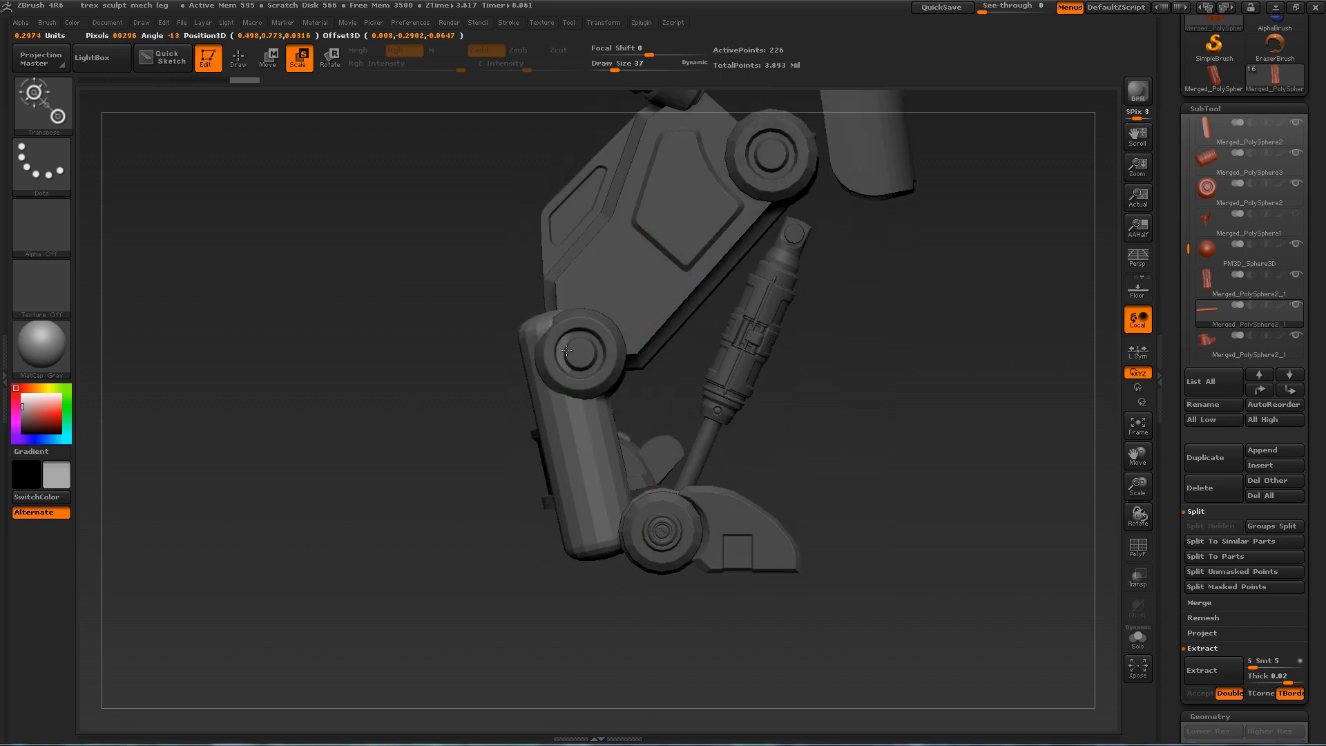